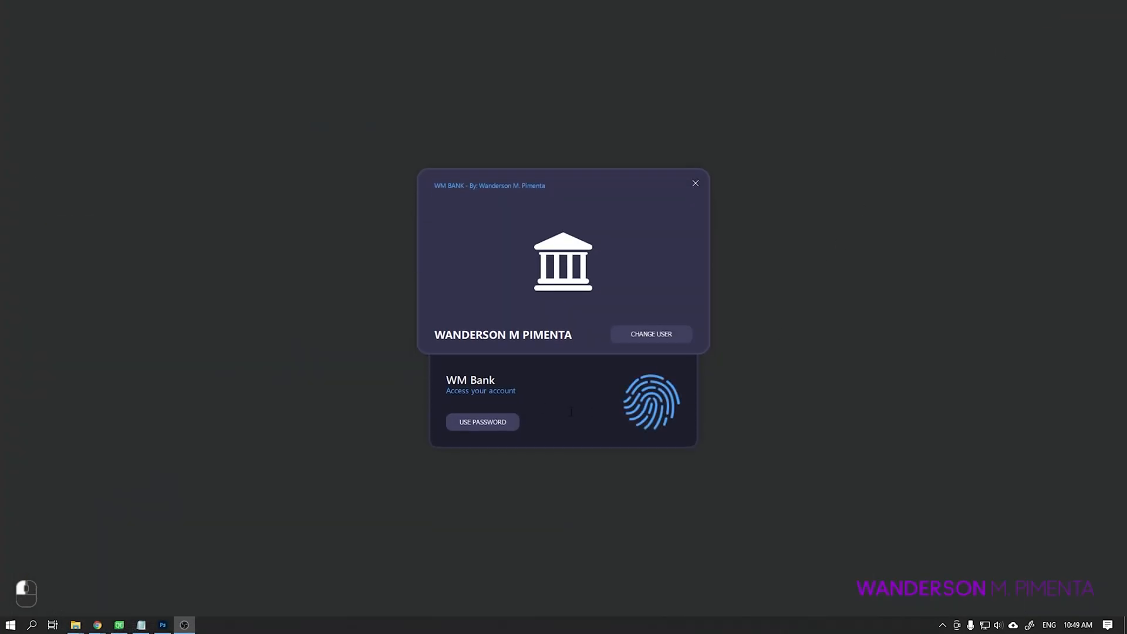
Use the fingerprint option on the login card to reach Wanderson's dashboard
{"action": "left_click", "coordinate": [481, 422]}
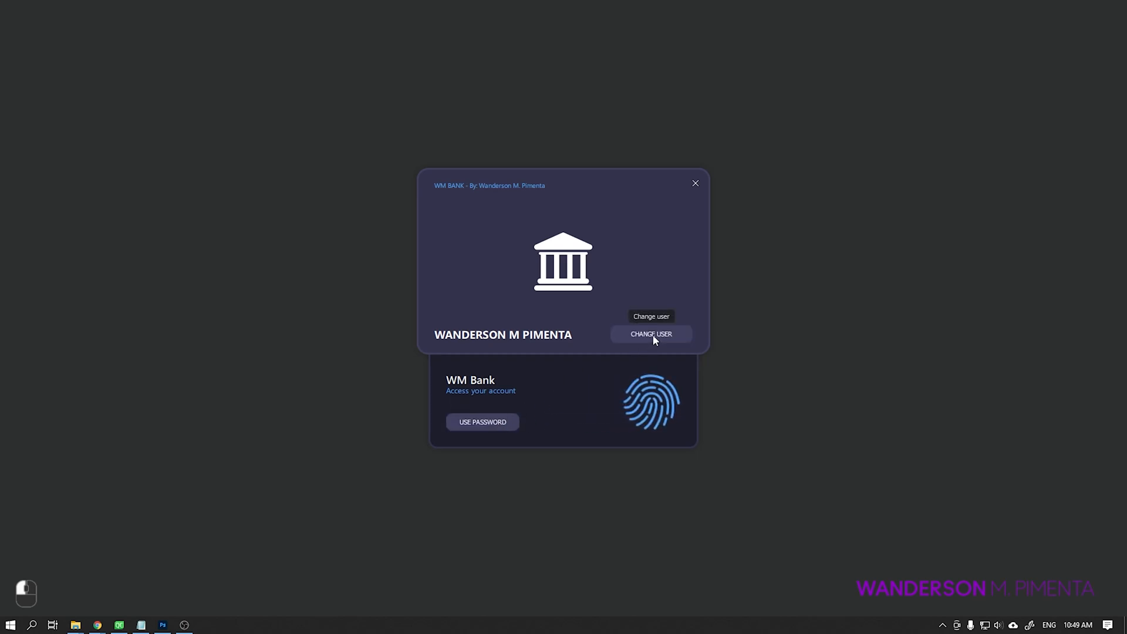
{"action": "left_click", "coordinate": [481, 422]}
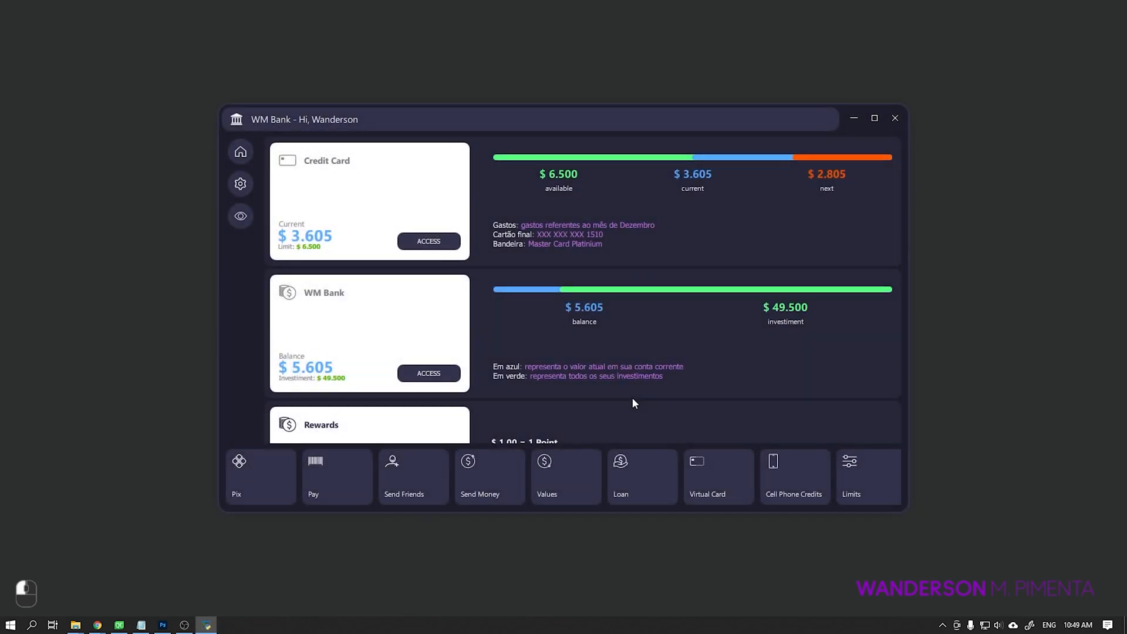
{"action": "mouse_move", "coordinate": [240, 151]}
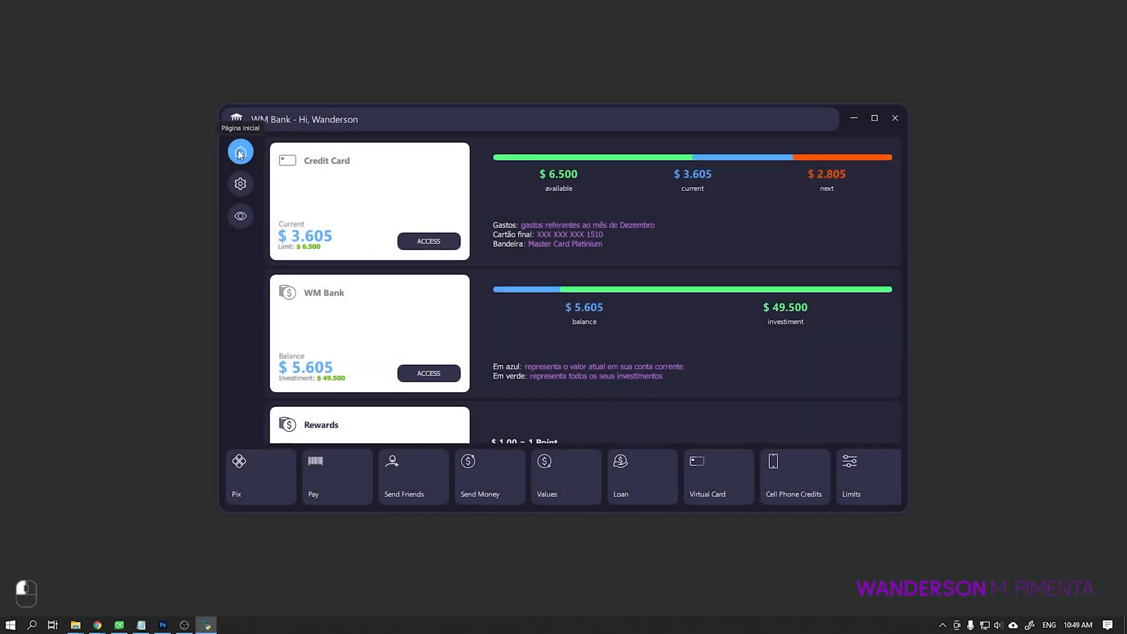
{"action": "mouse_move", "coordinate": [240, 184]}
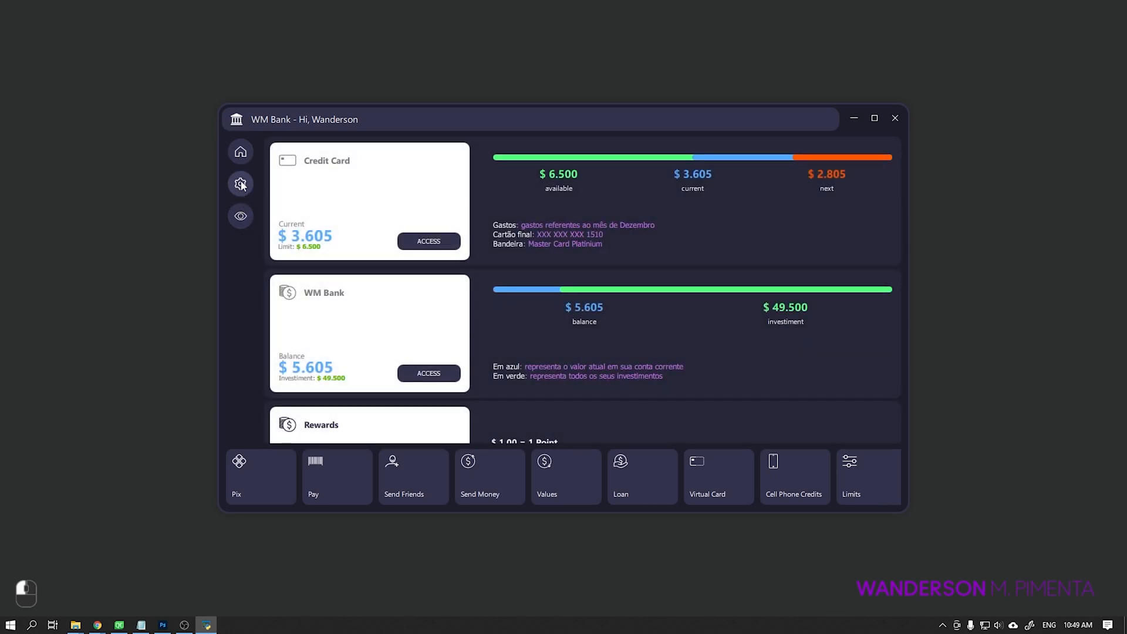
{"action": "mouse_move", "coordinate": [240, 184]}
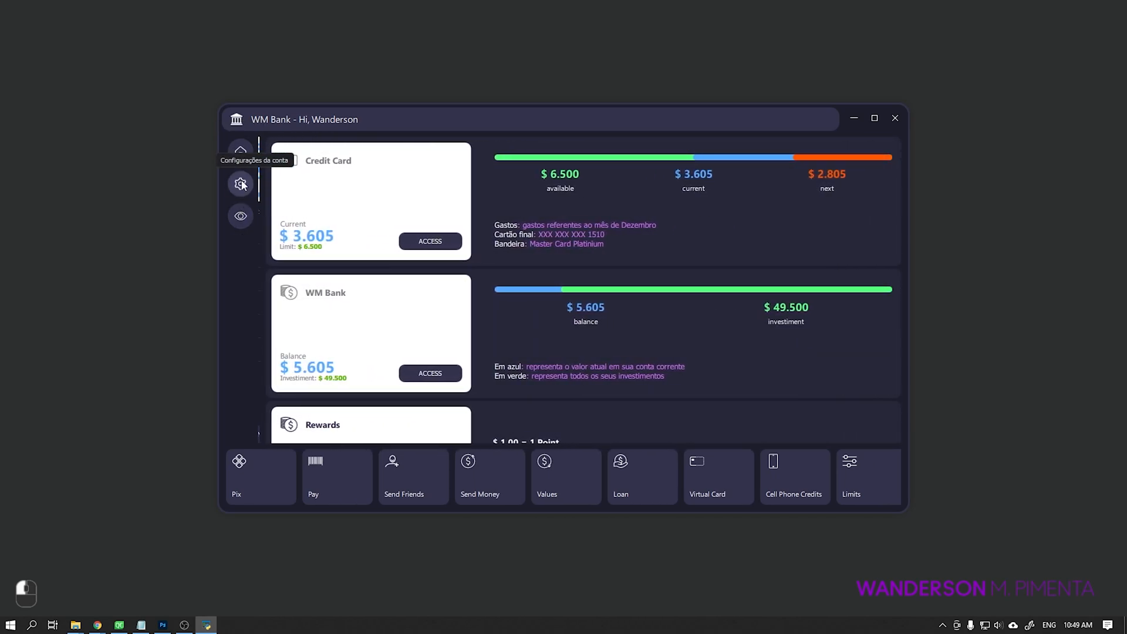
Open the account side menu, reveal the hidden account values, and maximize the window
{"action": "left_click", "coordinate": [240, 183]}
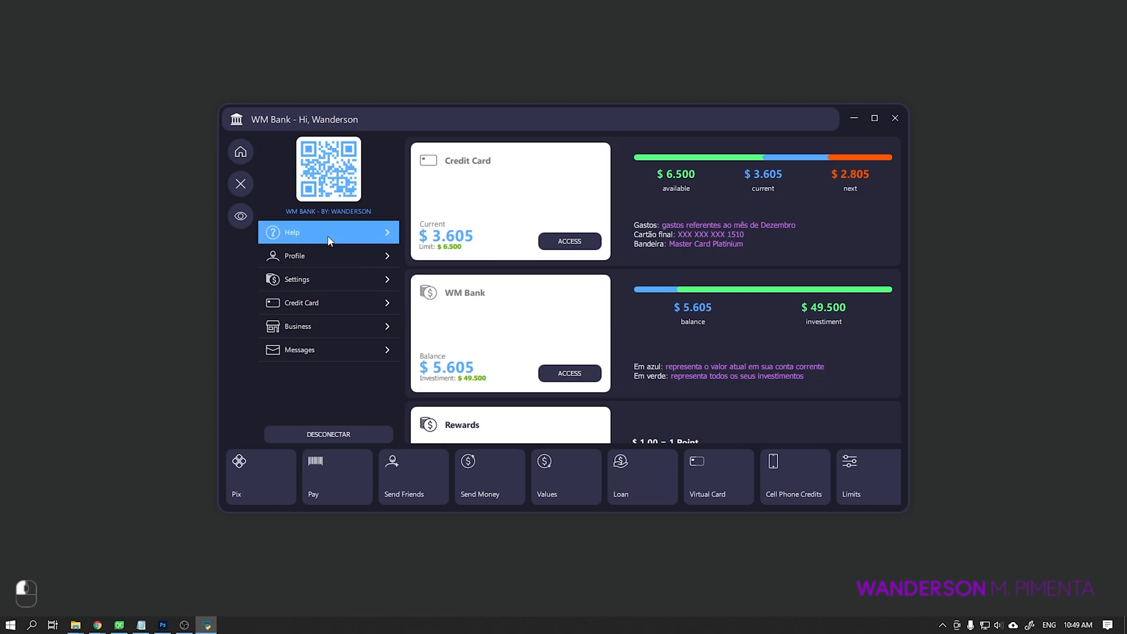
{"action": "left_click", "coordinate": [328, 255]}
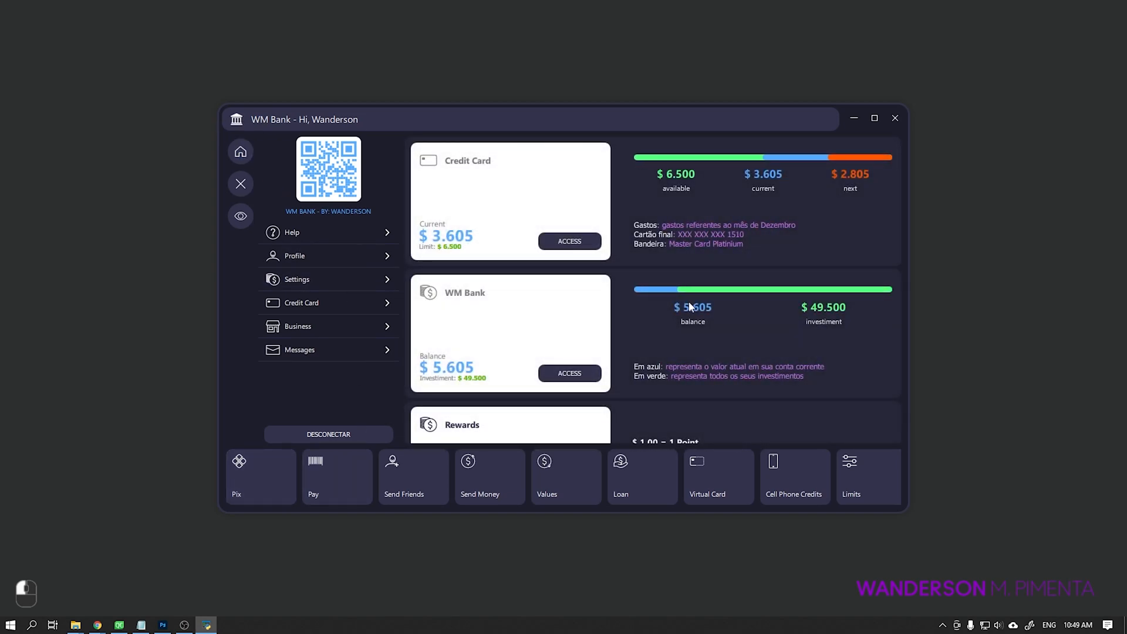
{"action": "scroll", "scroll_direction": "down", "scroll_amount": 3}
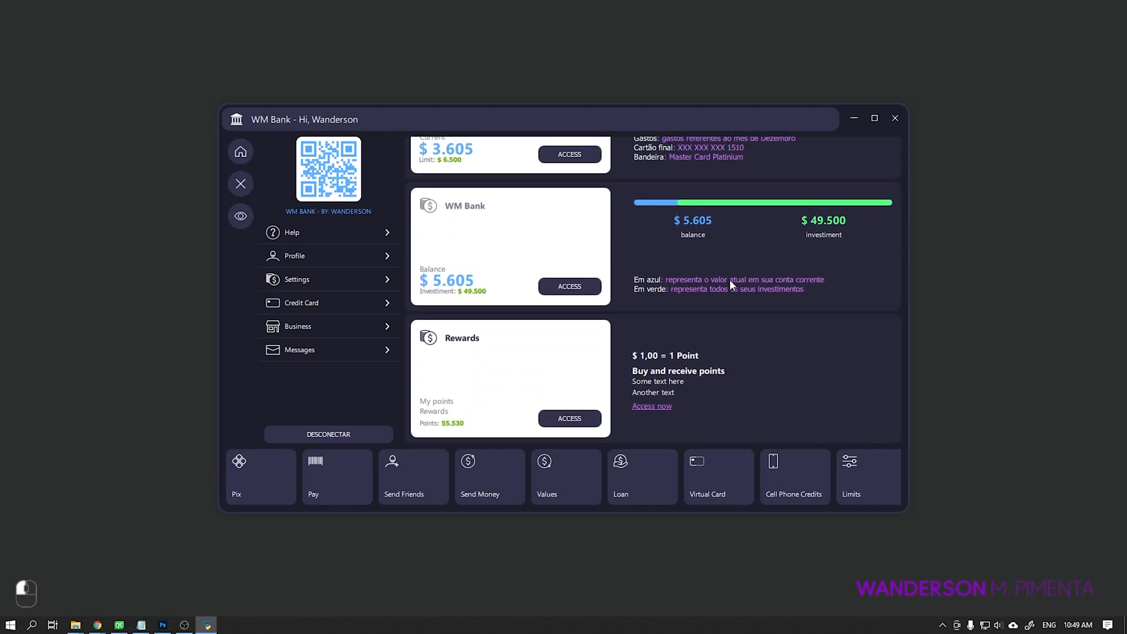
{"action": "left_click", "coordinate": [240, 183]}
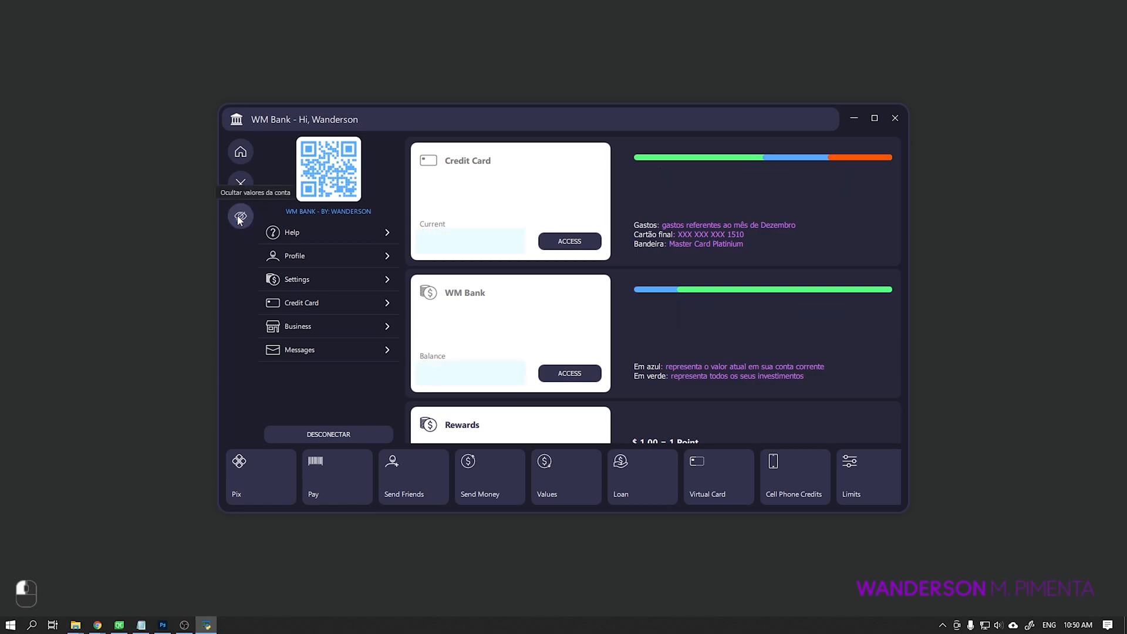
{"action": "left_click", "coordinate": [240, 217]}
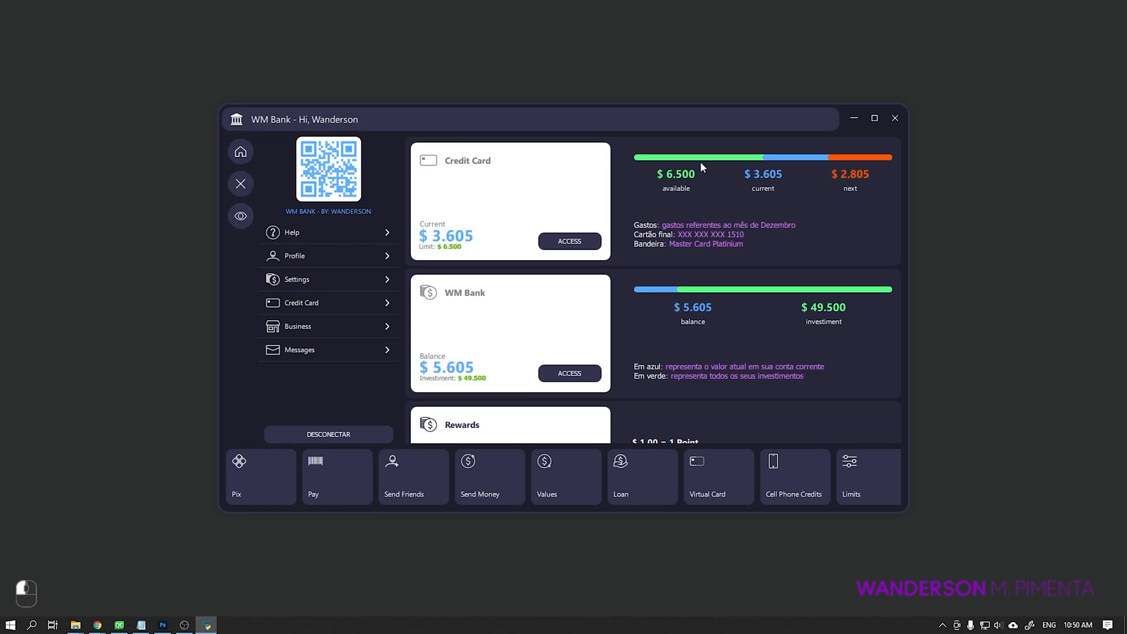
{"action": "left_click", "coordinate": [875, 118]}
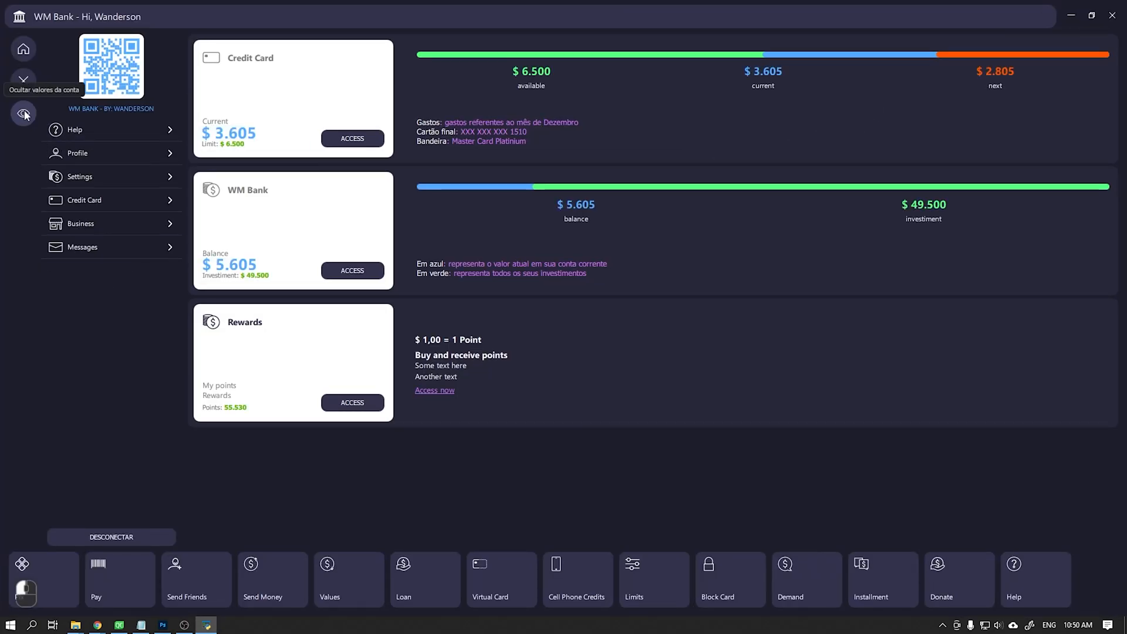
Close and reopen the account side menu, landing on the no-internet notice page
{"action": "left_click", "coordinate": [23, 115]}
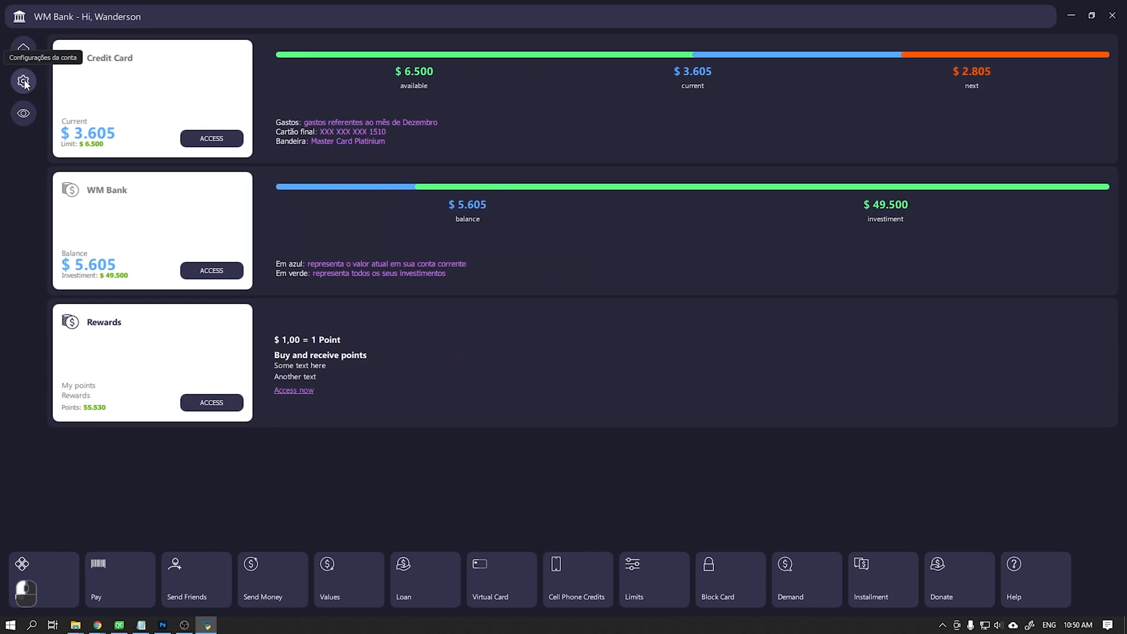
{"action": "left_click", "coordinate": [23, 81]}
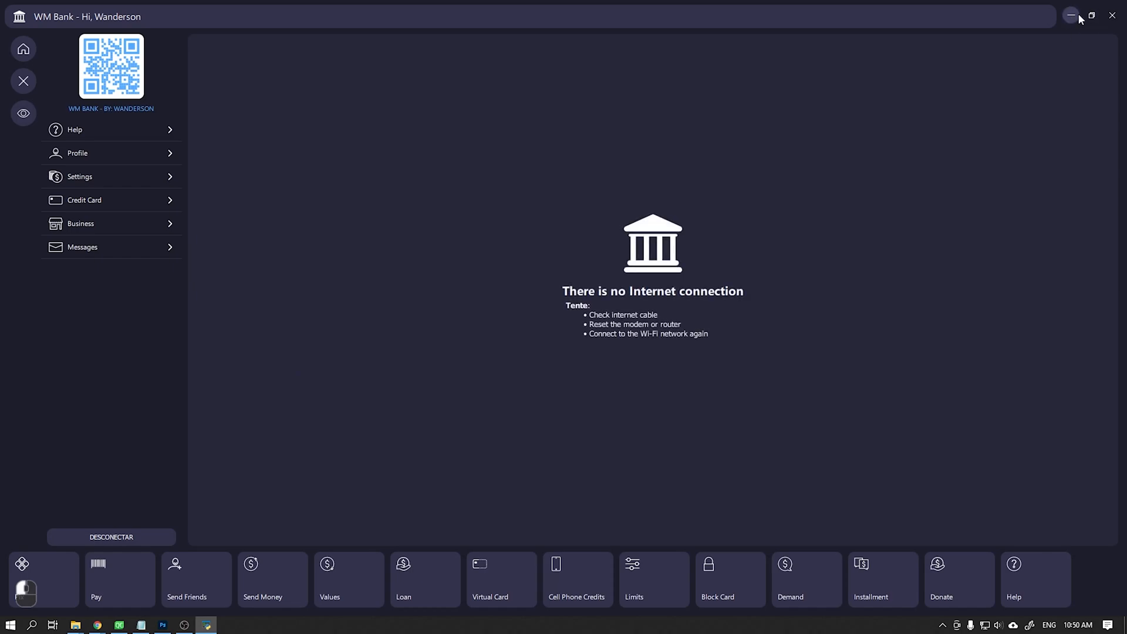
Restore and enlarge the window, then select a bottom grid button in Qt Creator
{"action": "left_click", "coordinate": [1091, 15]}
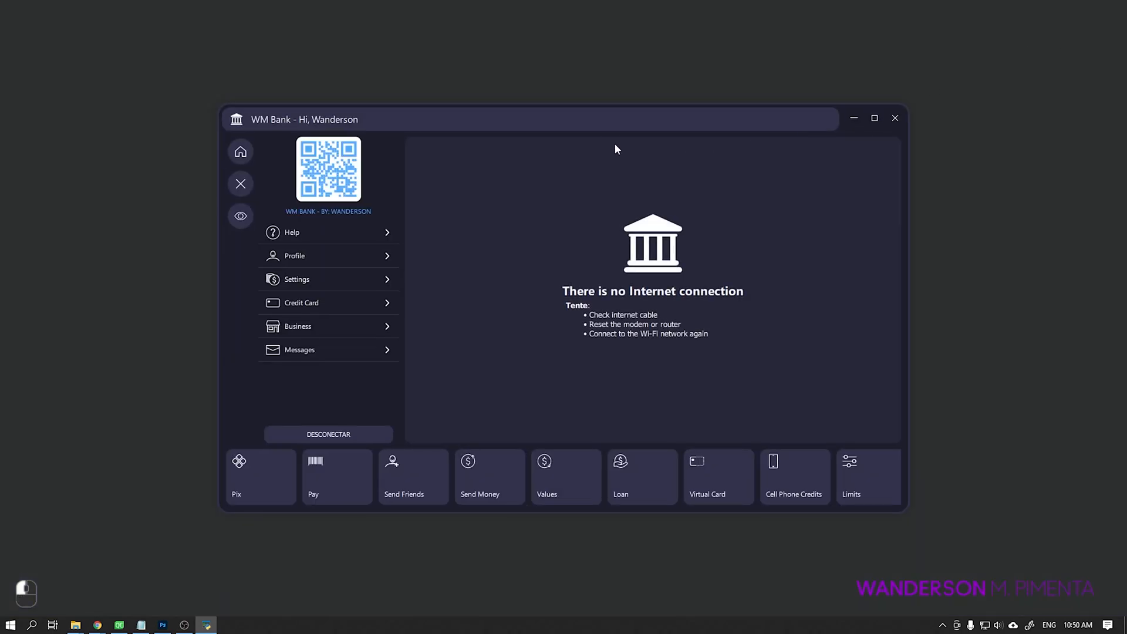
{"action": "left_click_drag", "start_coordinate": [532, 120], "coordinate": [546, 85]}
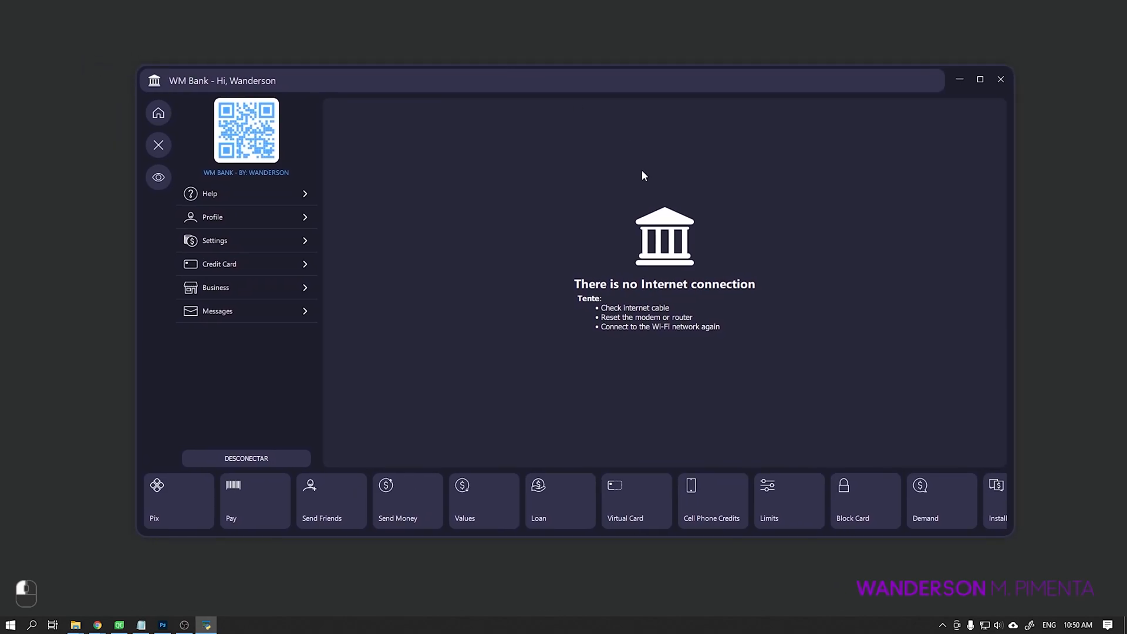
{"action": "left_click", "coordinate": [980, 80]}
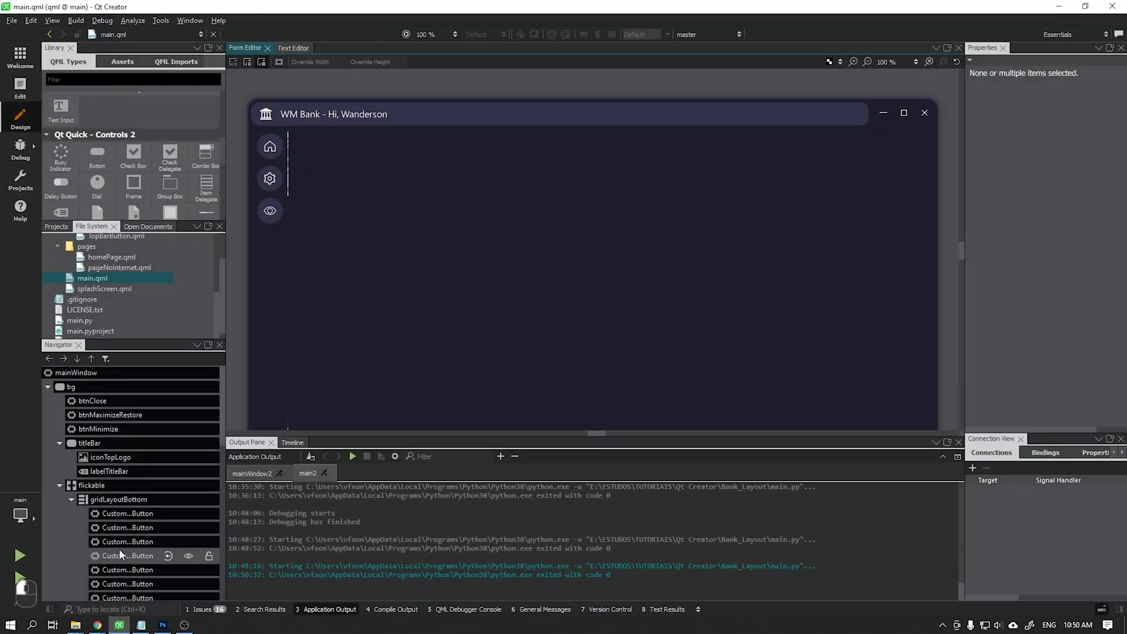
{"action": "left_click", "coordinate": [19, 555]}
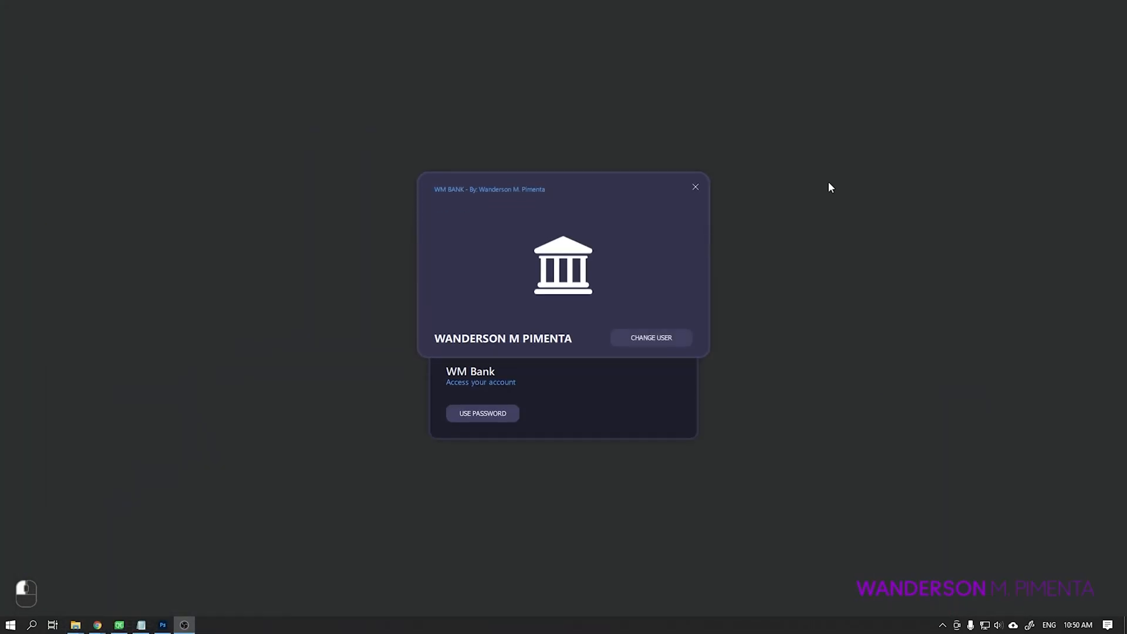
Toggle between password and fingerprint login, then submit the six-character password
{"action": "left_click", "coordinate": [482, 413]}
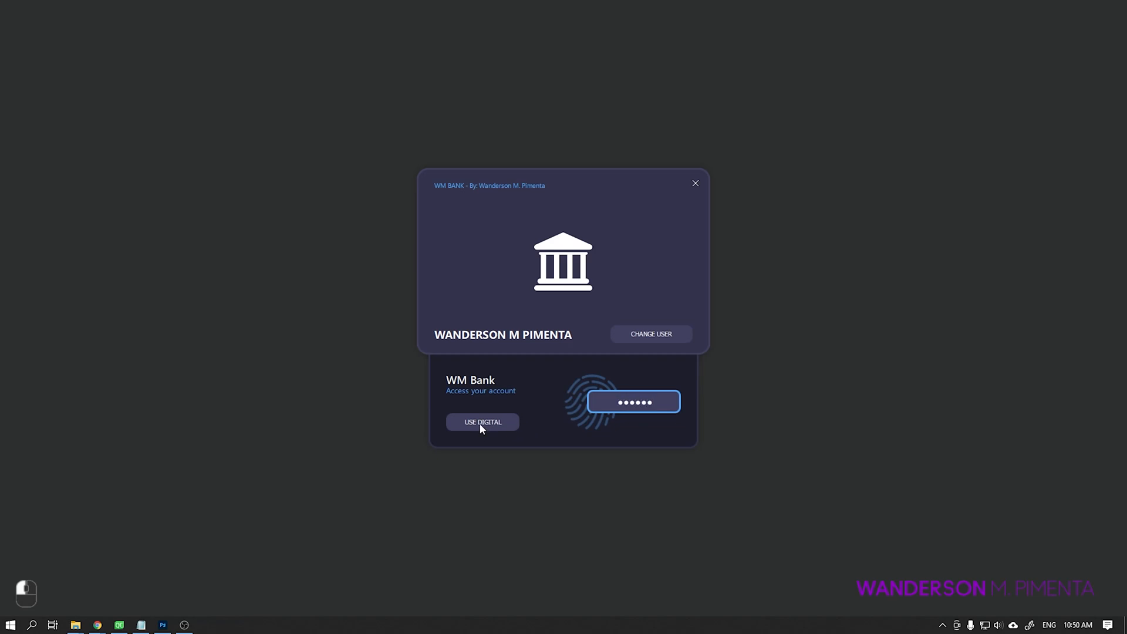
{"action": "left_click", "coordinate": [482, 423]}
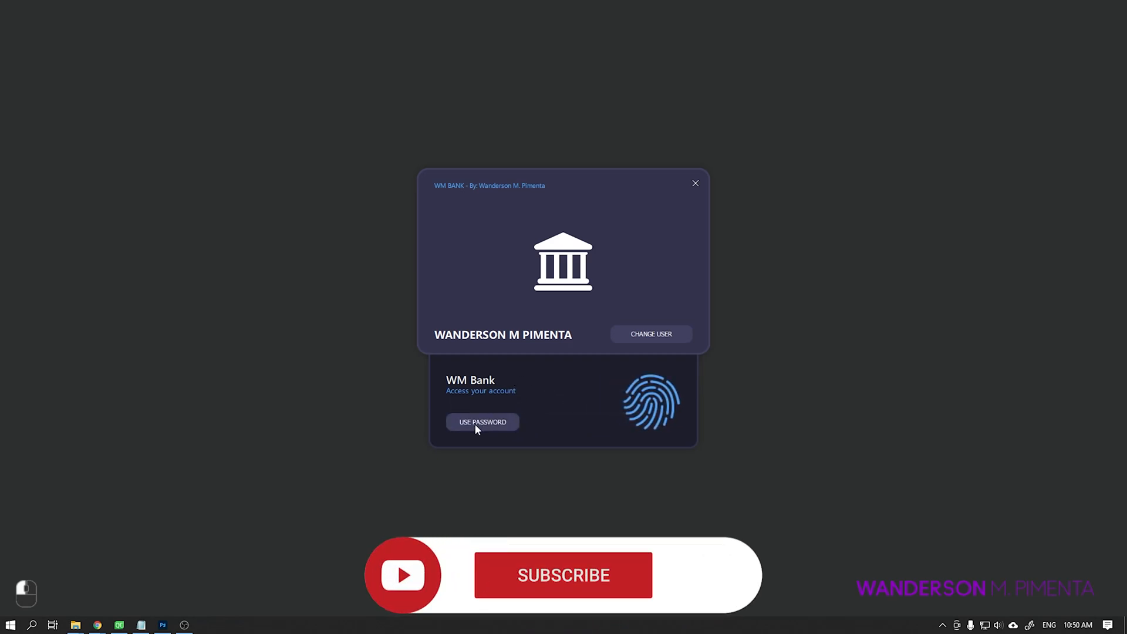
{"action": "left_click", "coordinate": [483, 422]}
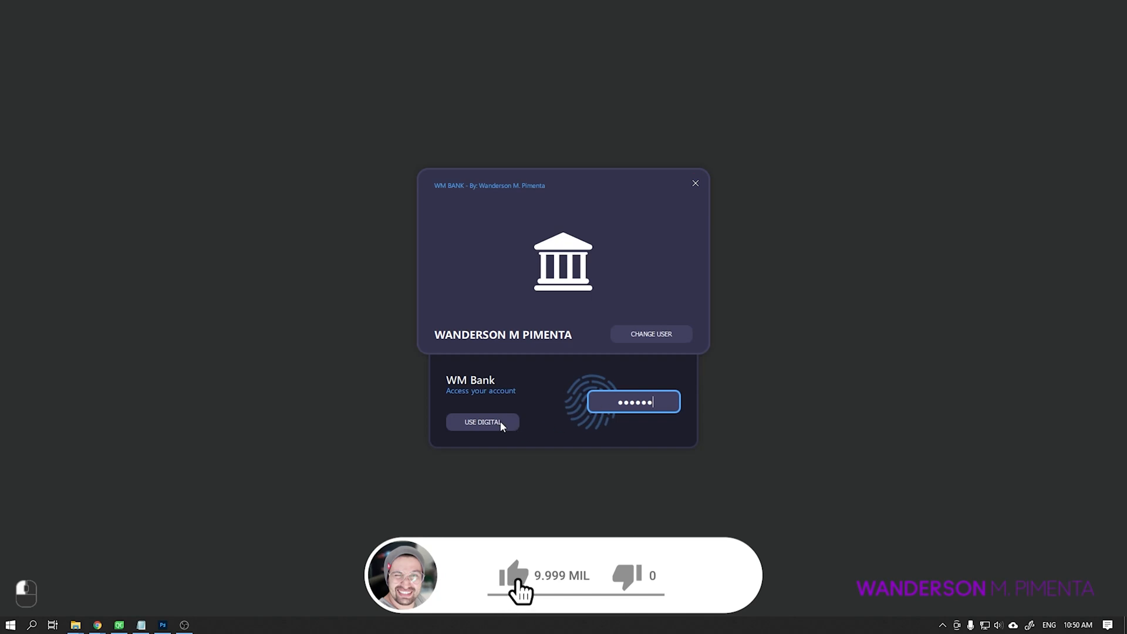
{"action": "key", "text": "Enter"}
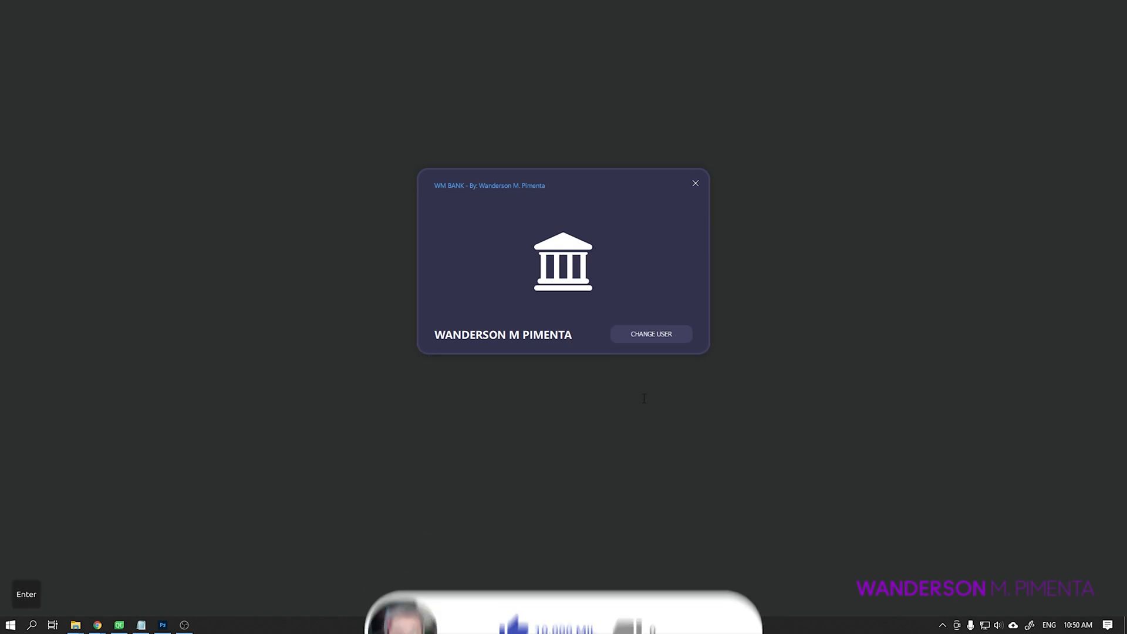